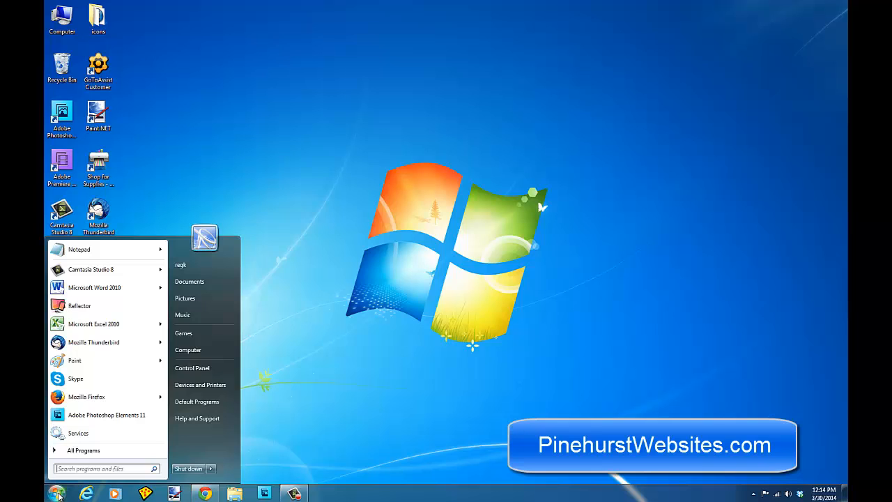
mouse_move(199, 384)
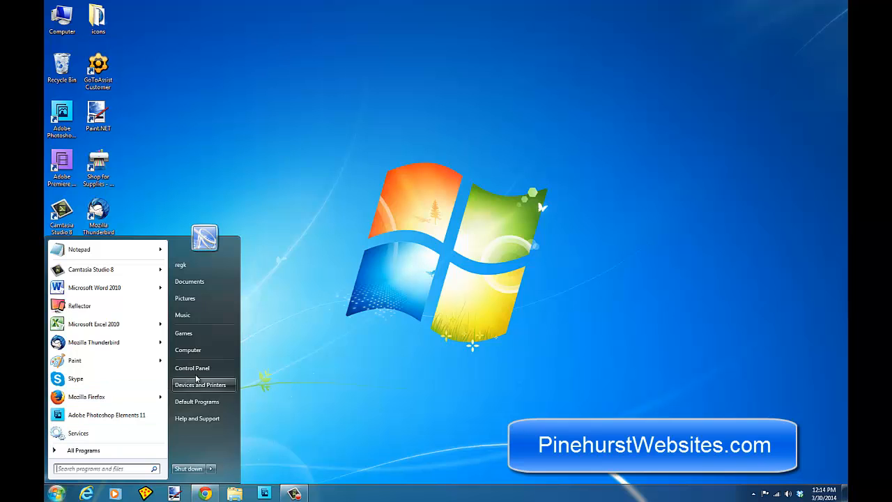
Go through Control Panel and System and Security into Administrative Tools
click(192, 367)
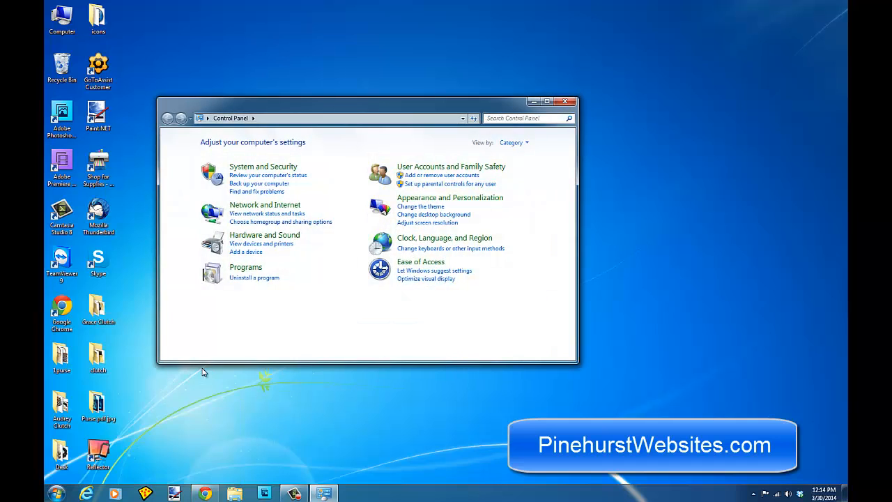
mouse_move(288, 158)
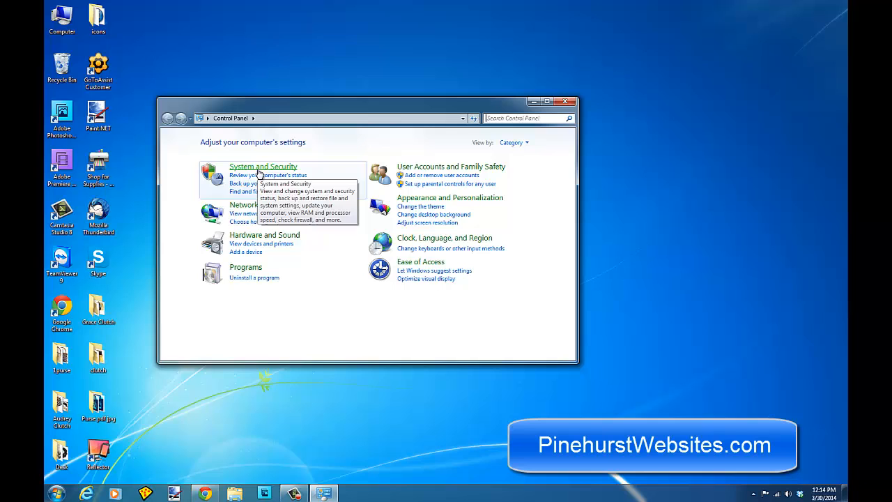
click(263, 166)
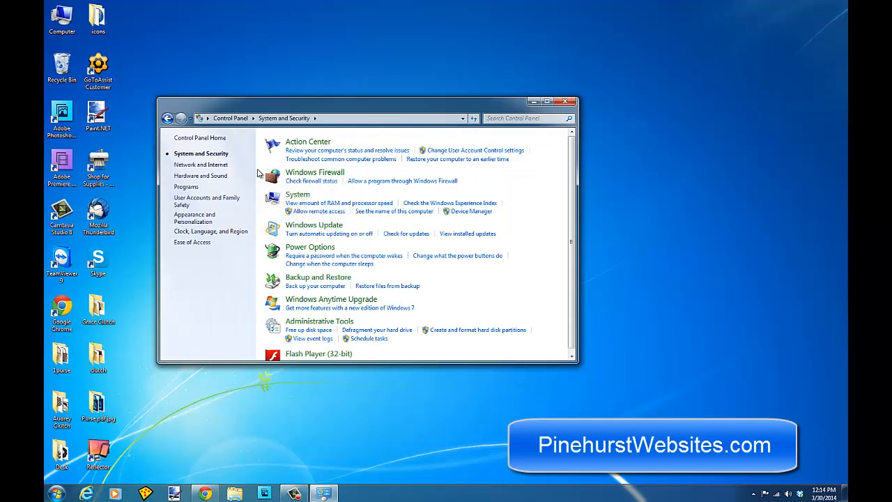
mouse_move(292, 250)
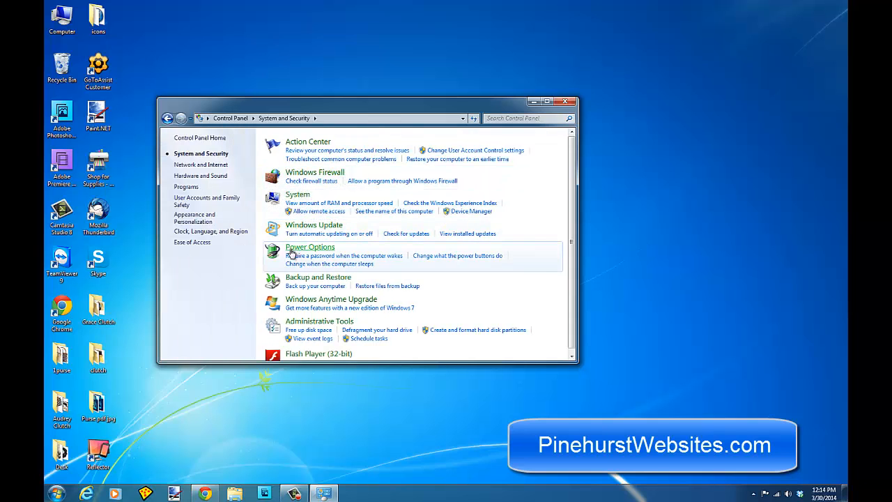
mouse_move(304, 326)
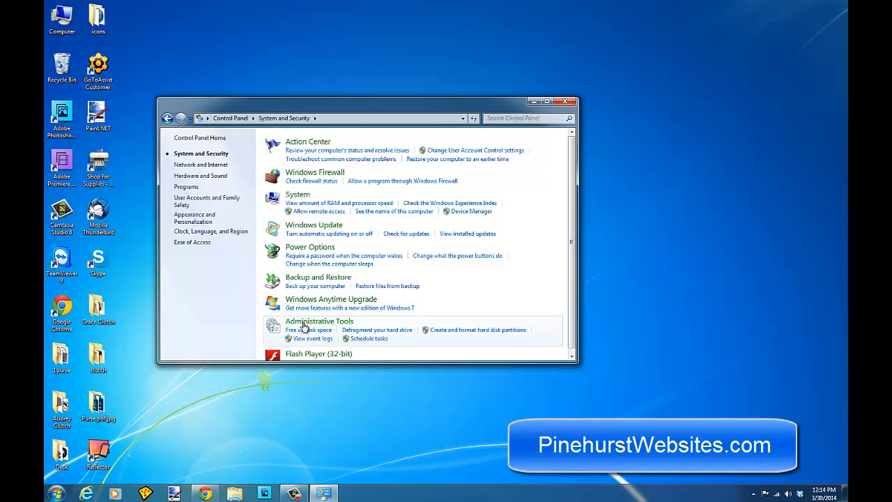
mouse_move(303, 326)
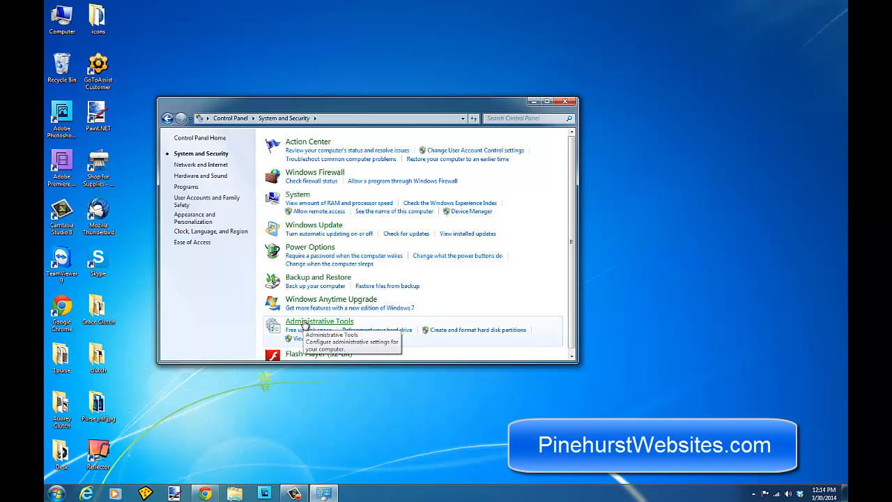
click(320, 322)
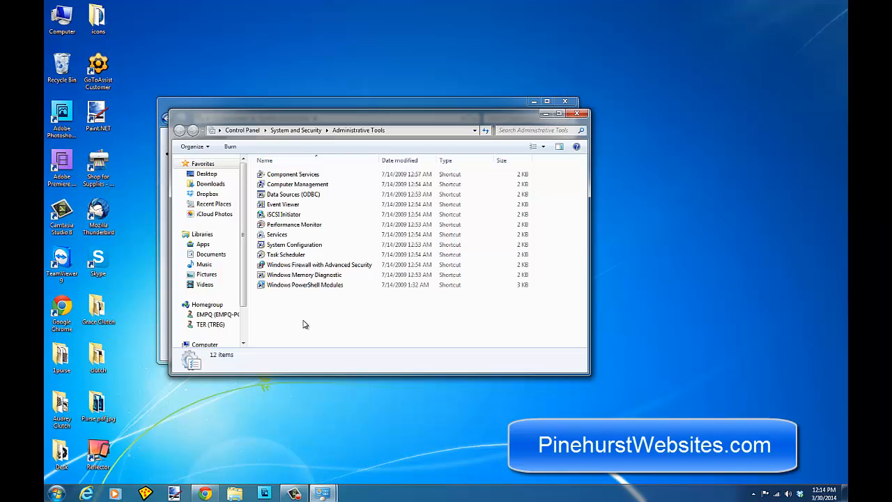
Launch the Services console from its Administrative Tools shortcut
click(277, 235)
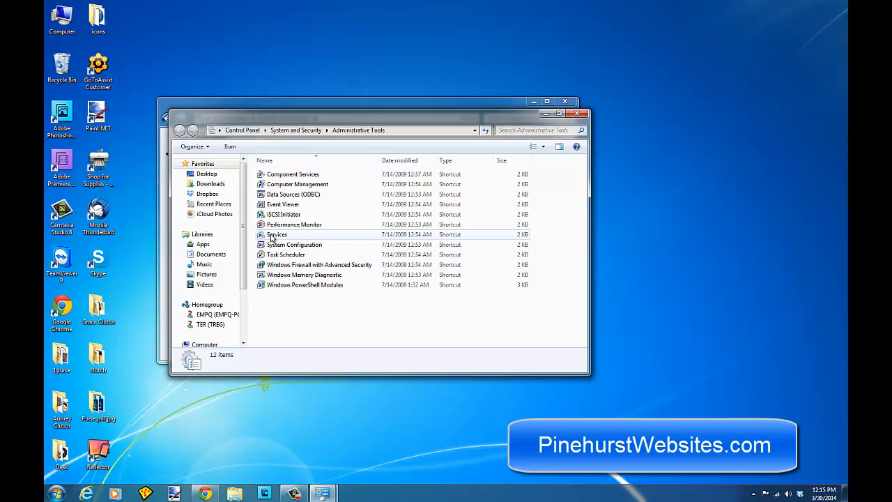
click(277, 234)
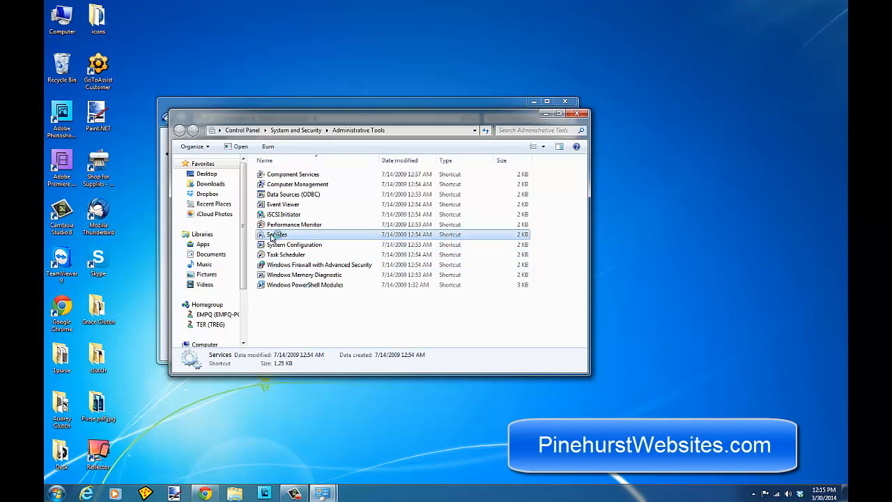
double_click(278, 234)
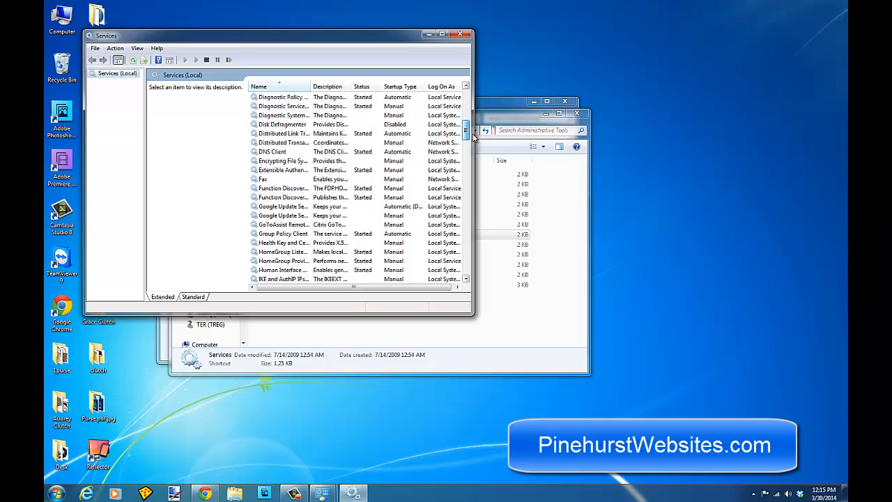
Check HomeGroup Listener's properties, confirming it is Started with Manual startup, and close unchanged
scroll(down, 3)
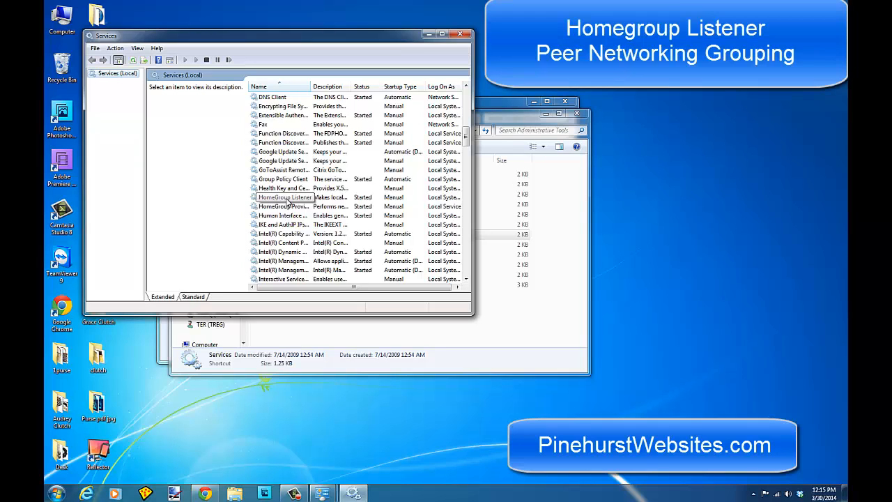
click(283, 197)
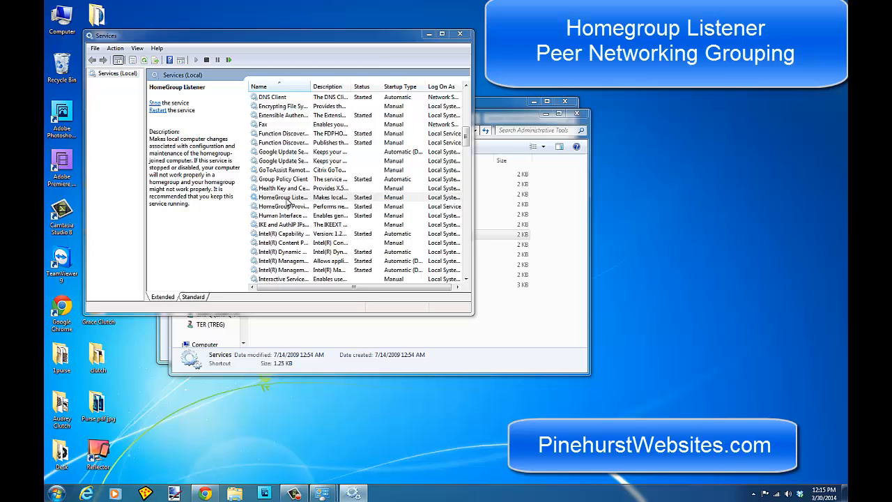
double_click(283, 197)
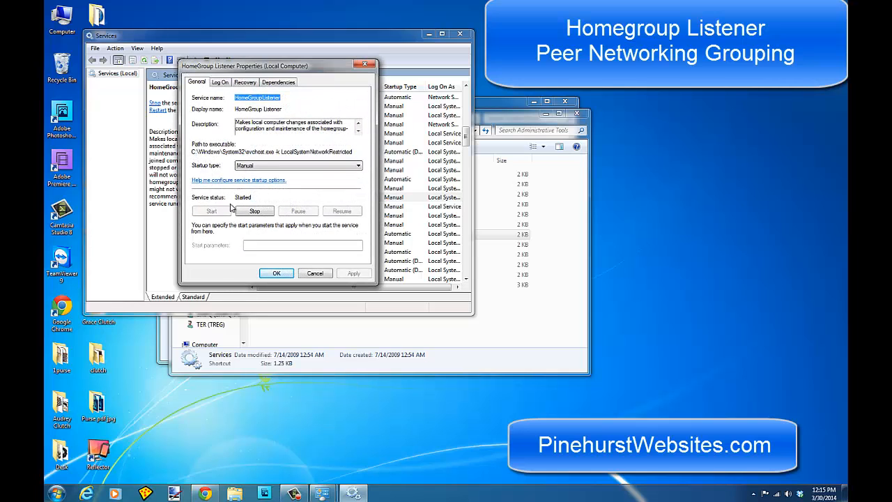
mouse_move(255, 222)
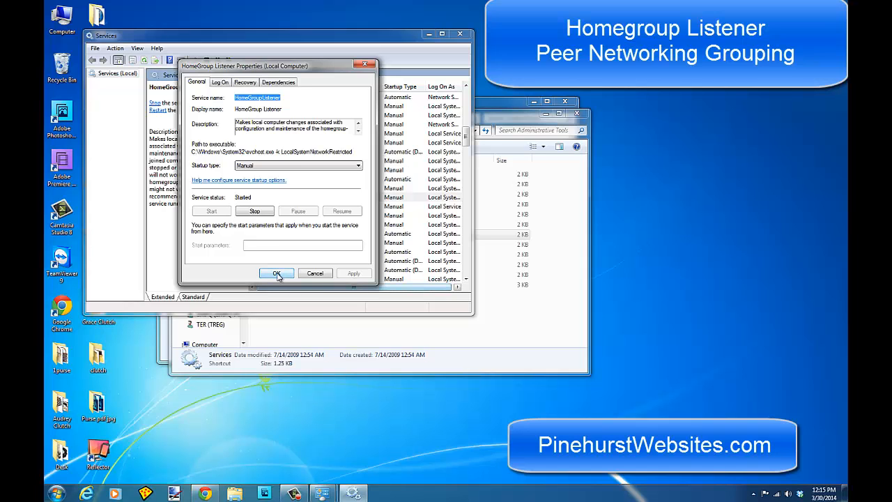
click(277, 273)
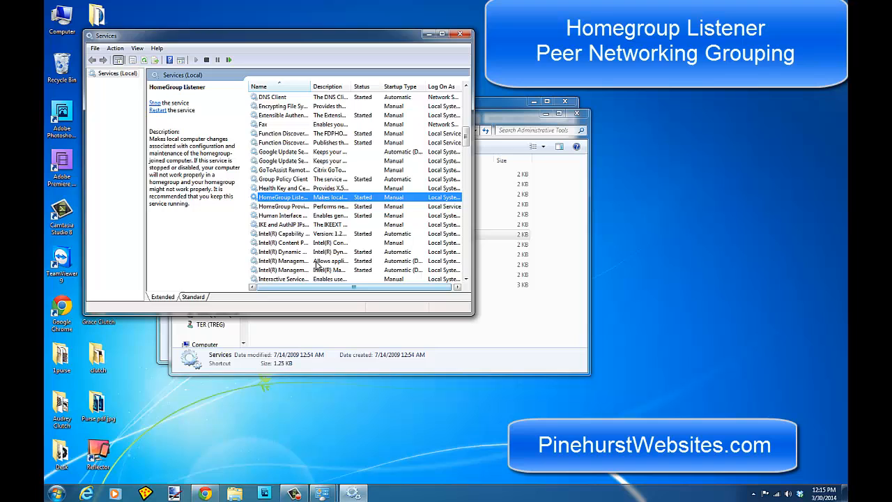
Open Peer Networking Grouping's properties and verify it is Started with Manual startup
scroll(down, 3)
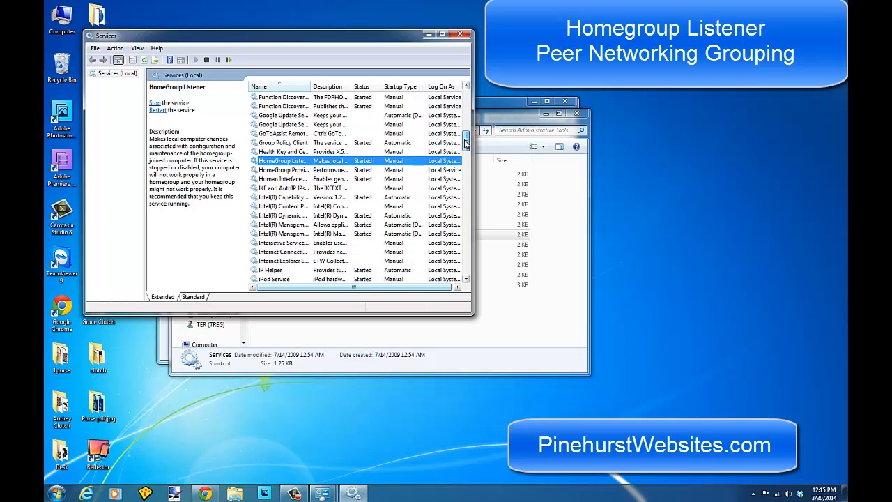
scroll(down, 3)
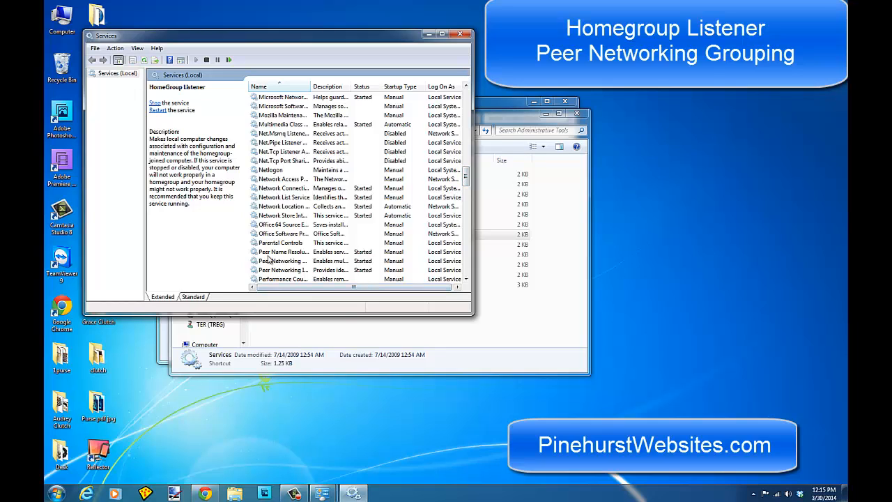
click(282, 261)
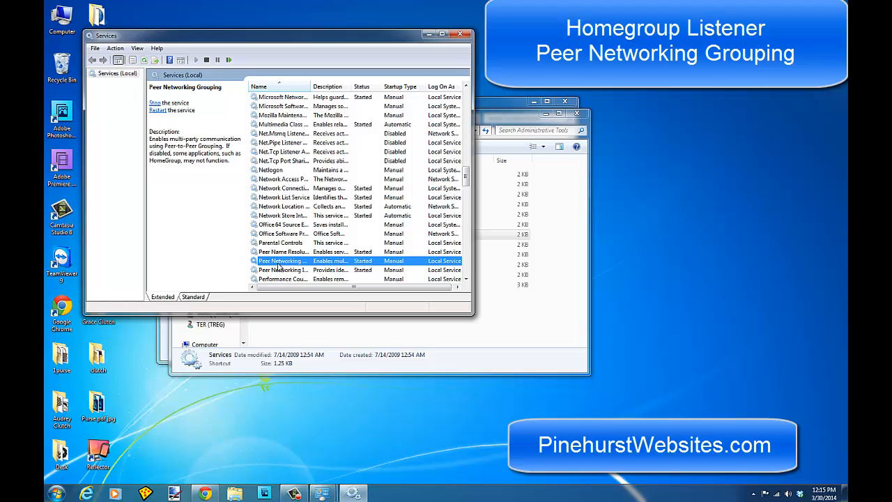
mouse_move(280, 267)
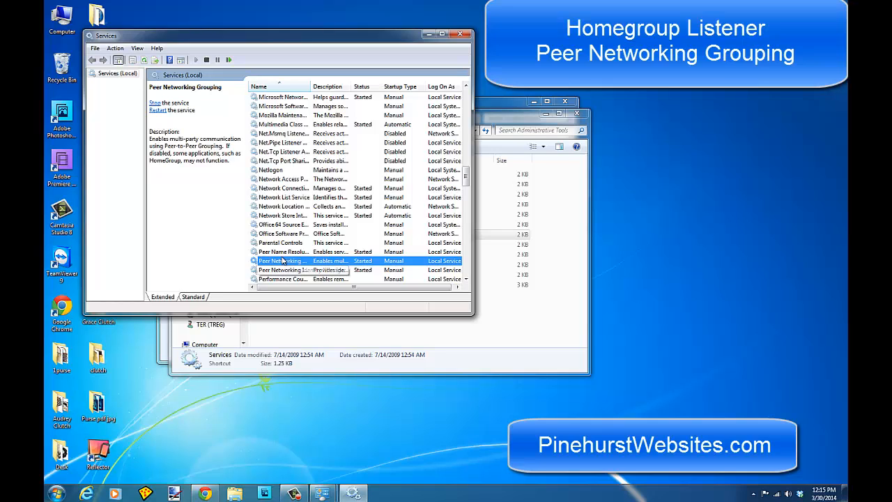
double_click(283, 261)
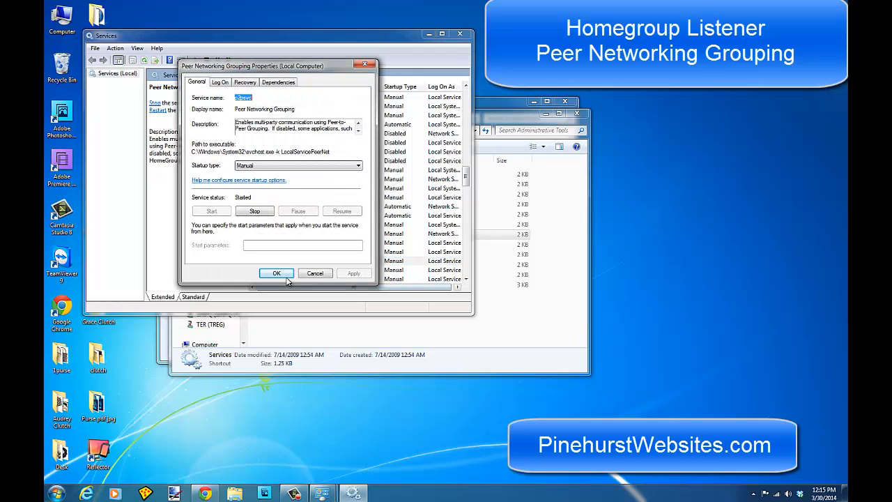
click(276, 272)
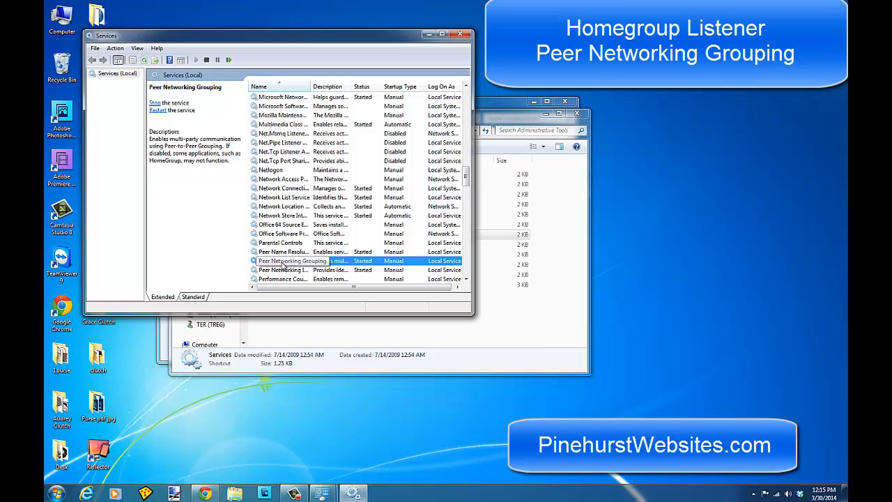
double_click(292, 259)
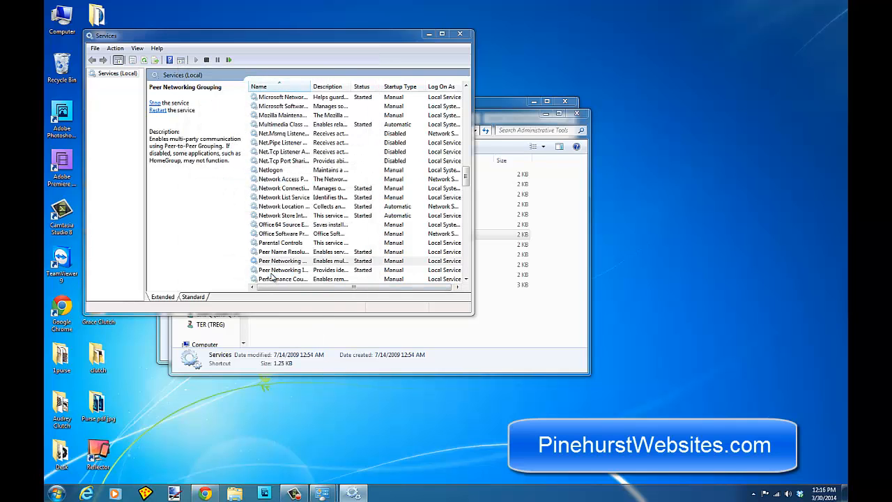
click(283, 259)
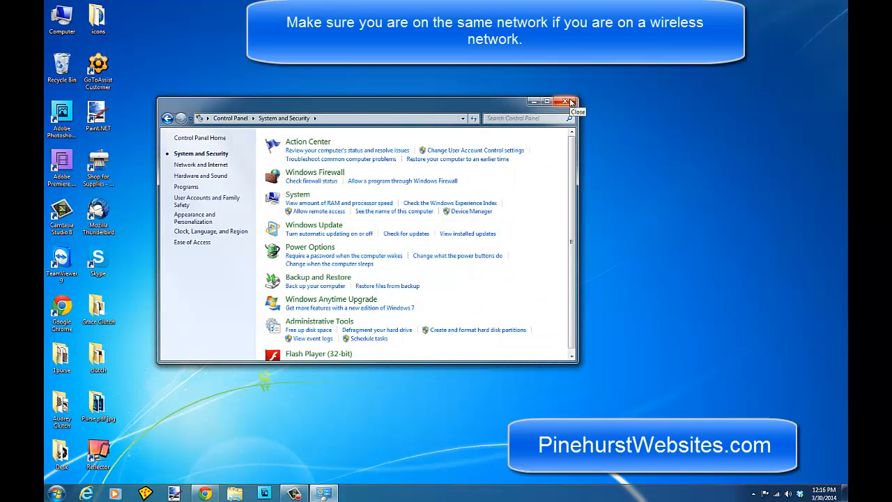
mouse_move(598, 204)
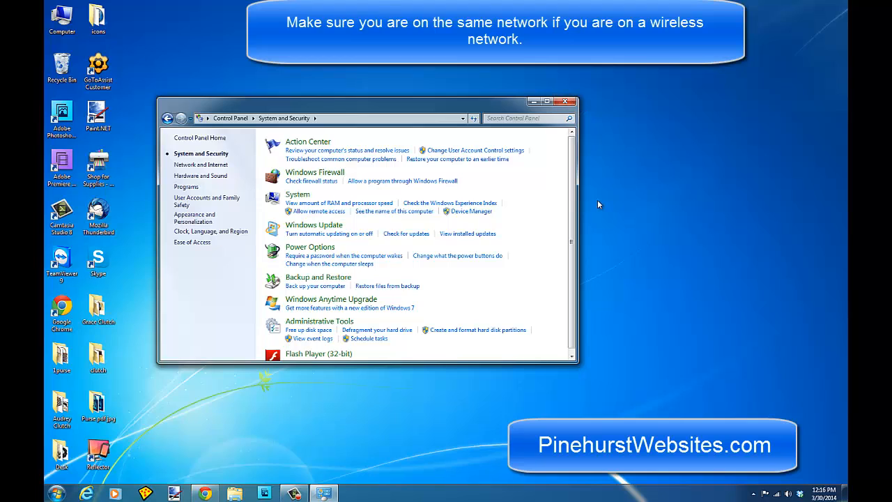